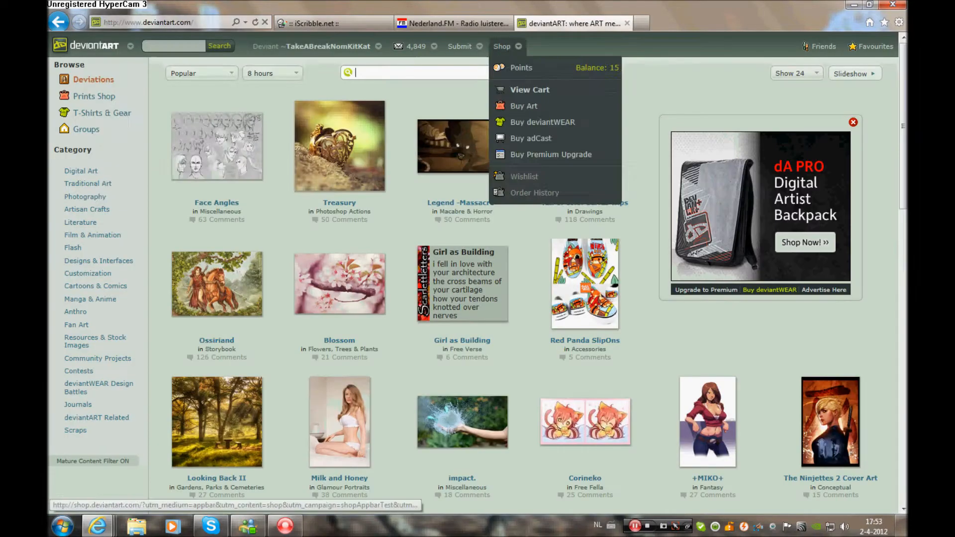
- Return from the deviantART shop to the shared iScribble drawing board
click(329, 23)
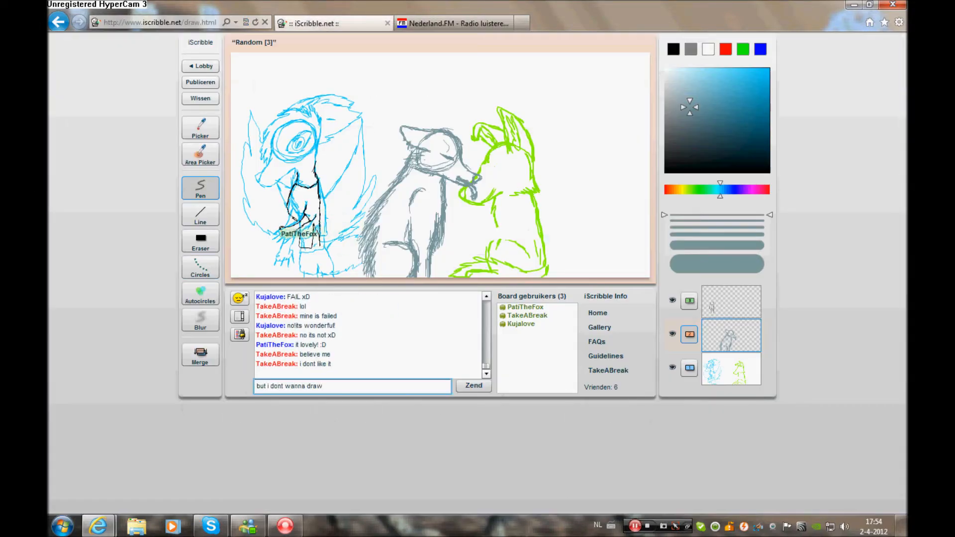
- Select the lineart layer, ink black over the grey wolf sketch and reply 'onli' in chat
click(473, 385)
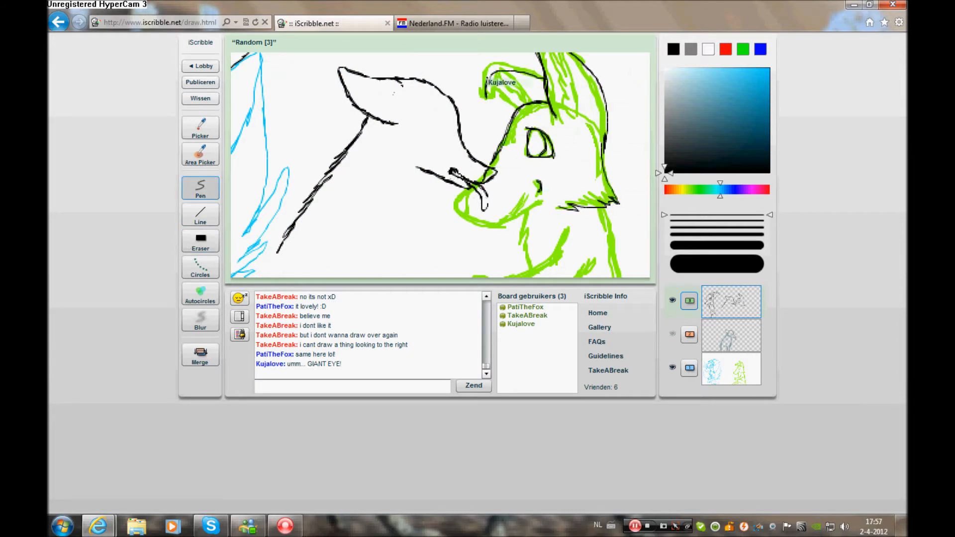
text(onli)
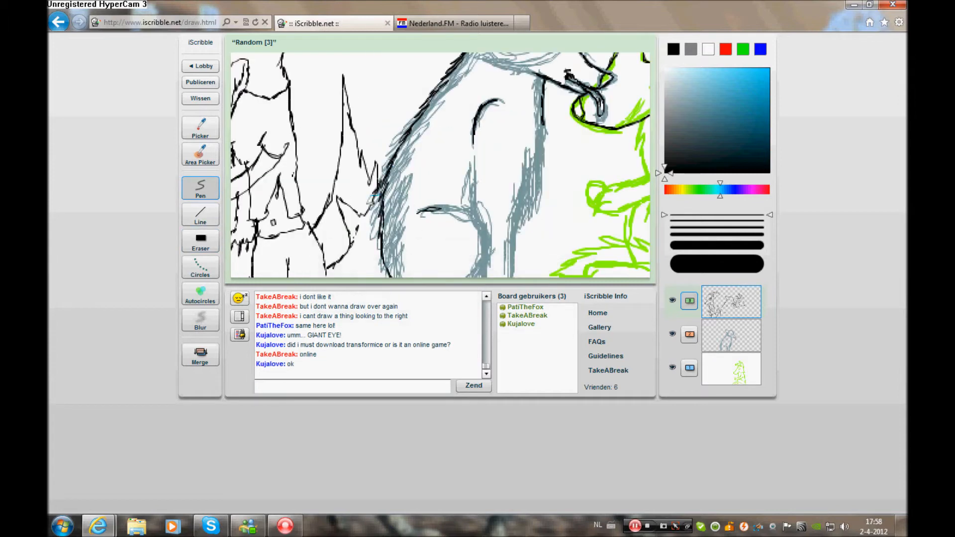
- Erase the grey sketch strokes beneath the wolf's black lineart, then resume freehand drawing
click(200, 240)
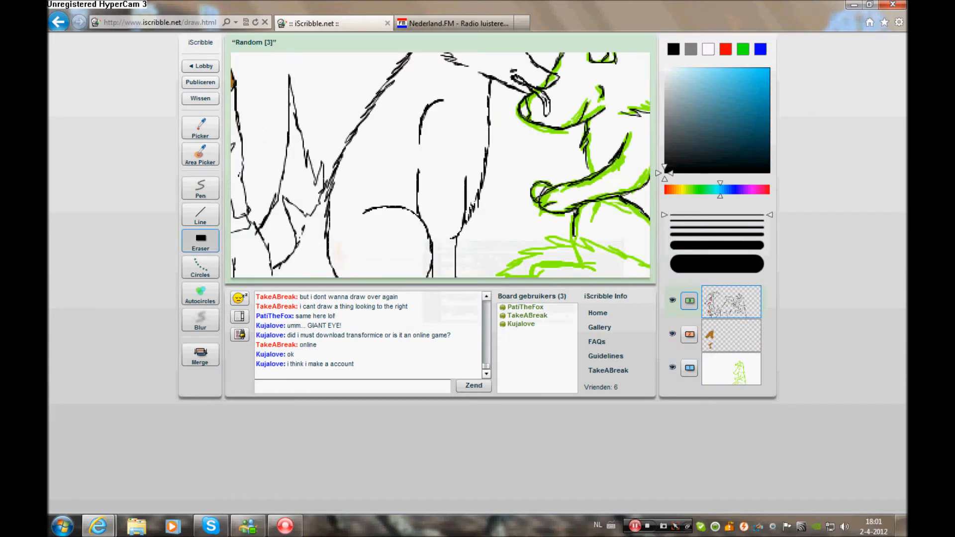
click(200, 188)
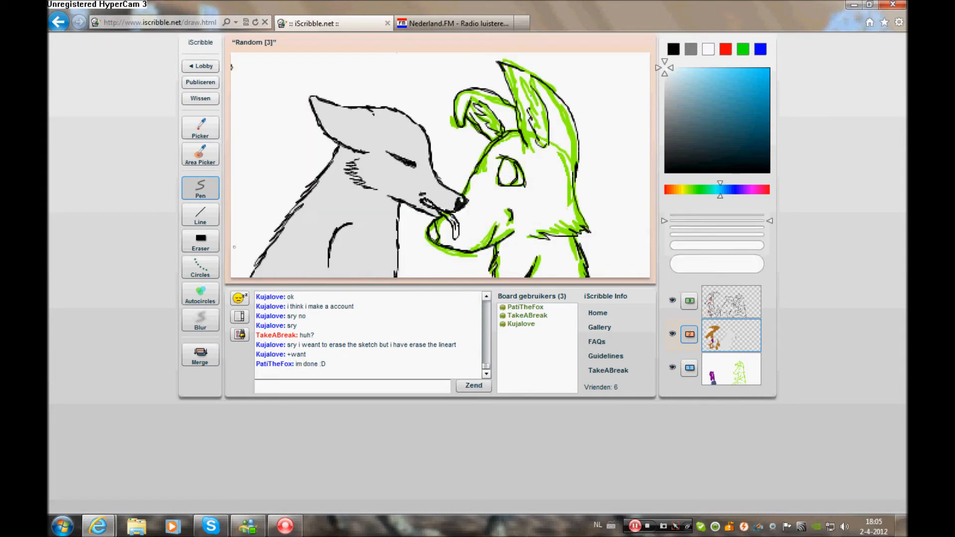
- Reply 'she always needs to' in chat, colour the canines and stamp pink spots, merging the layers
text(she always needs to)
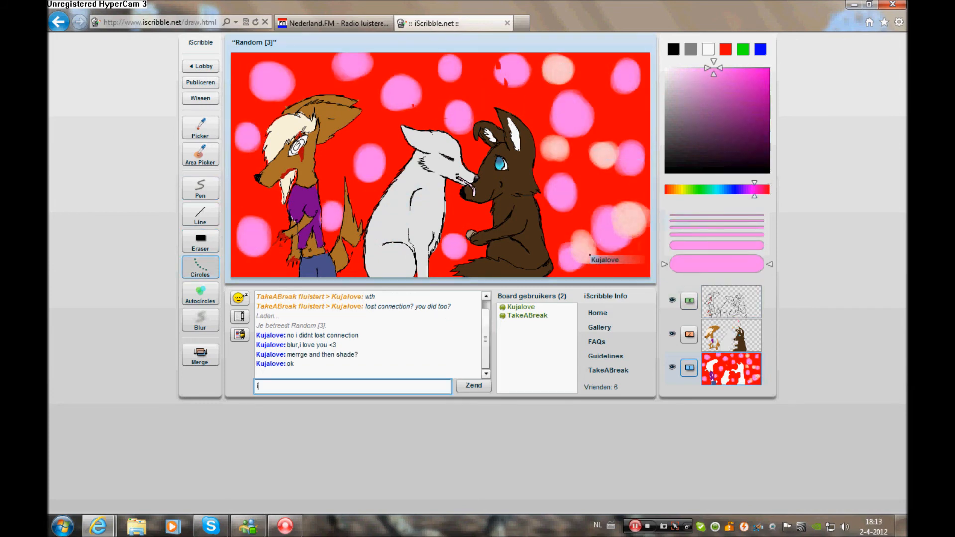
click(200, 319)
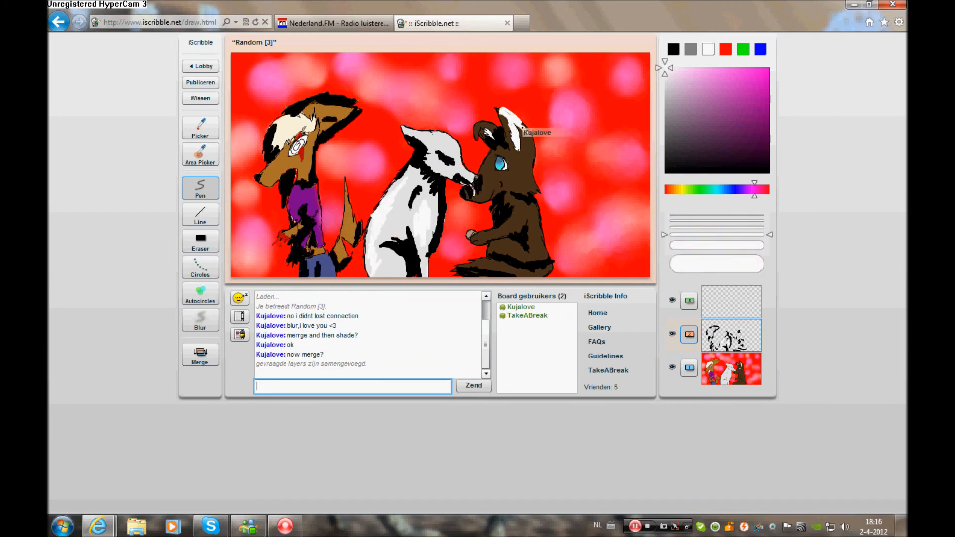
- Blur the pink spots into a glow and soften white highlights across the three canines
click(200, 319)
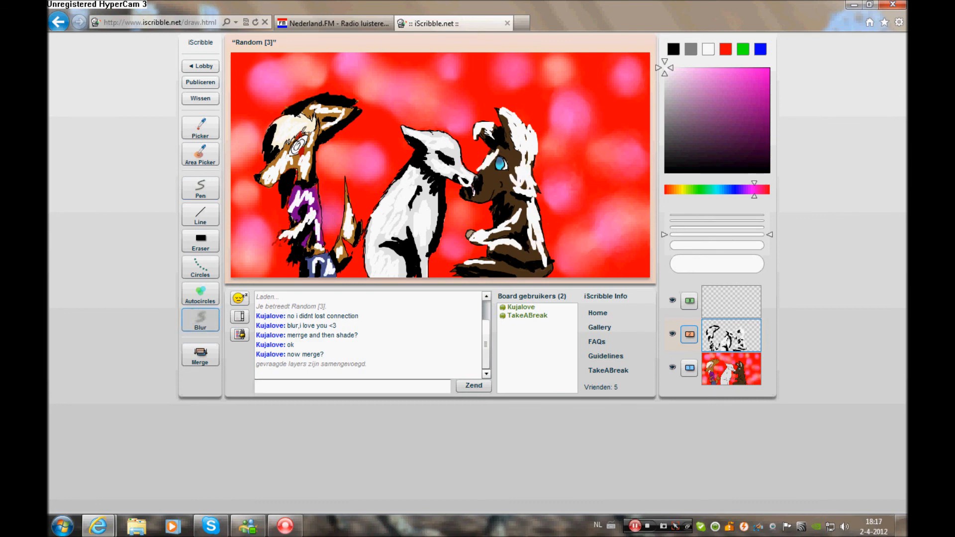